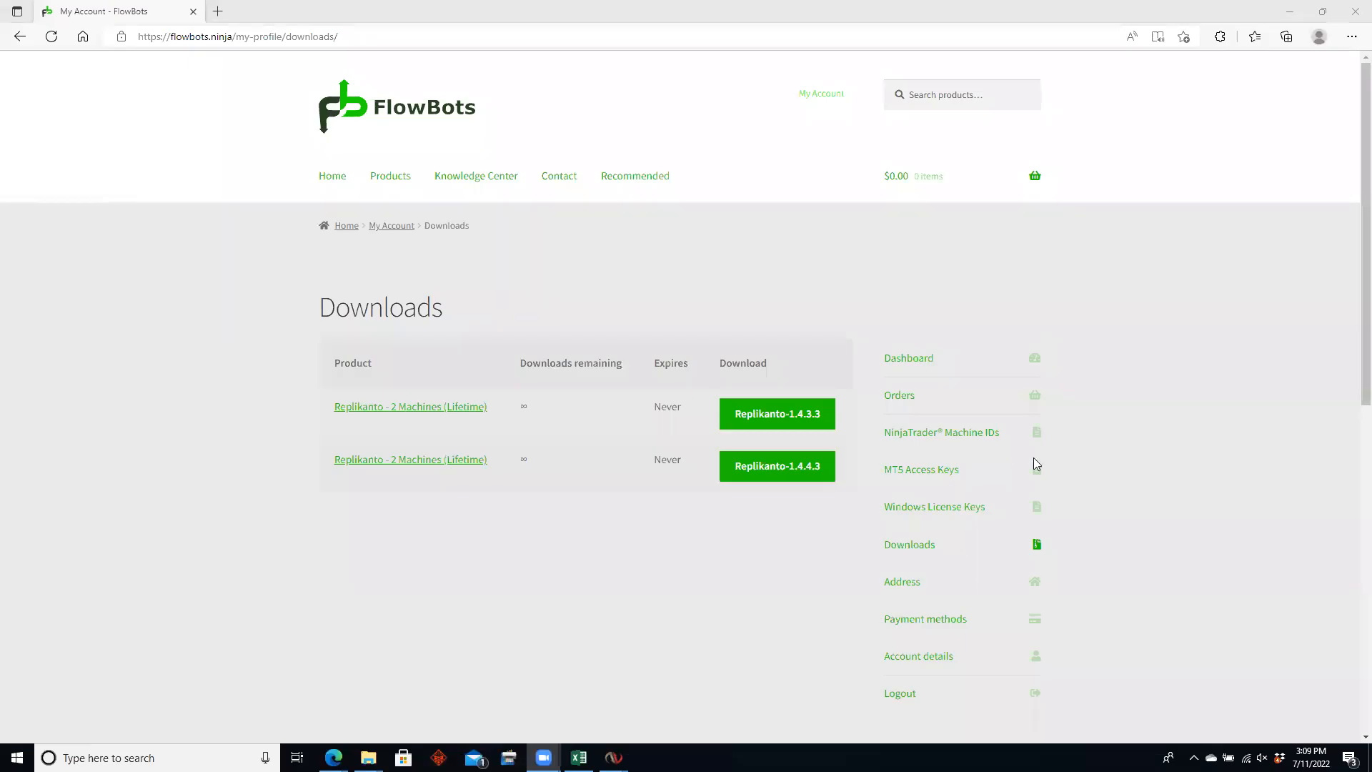
mouse_move(814, 571)
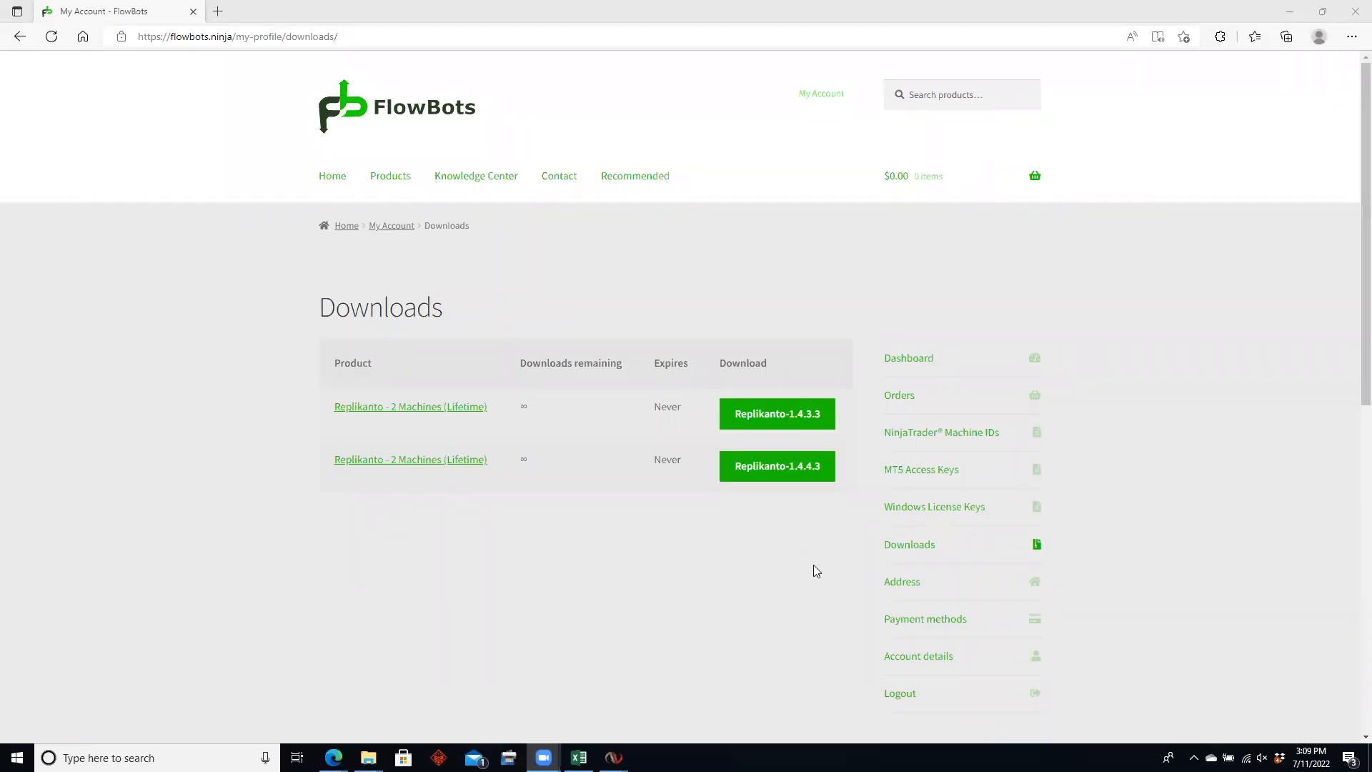
mouse_move(709, 524)
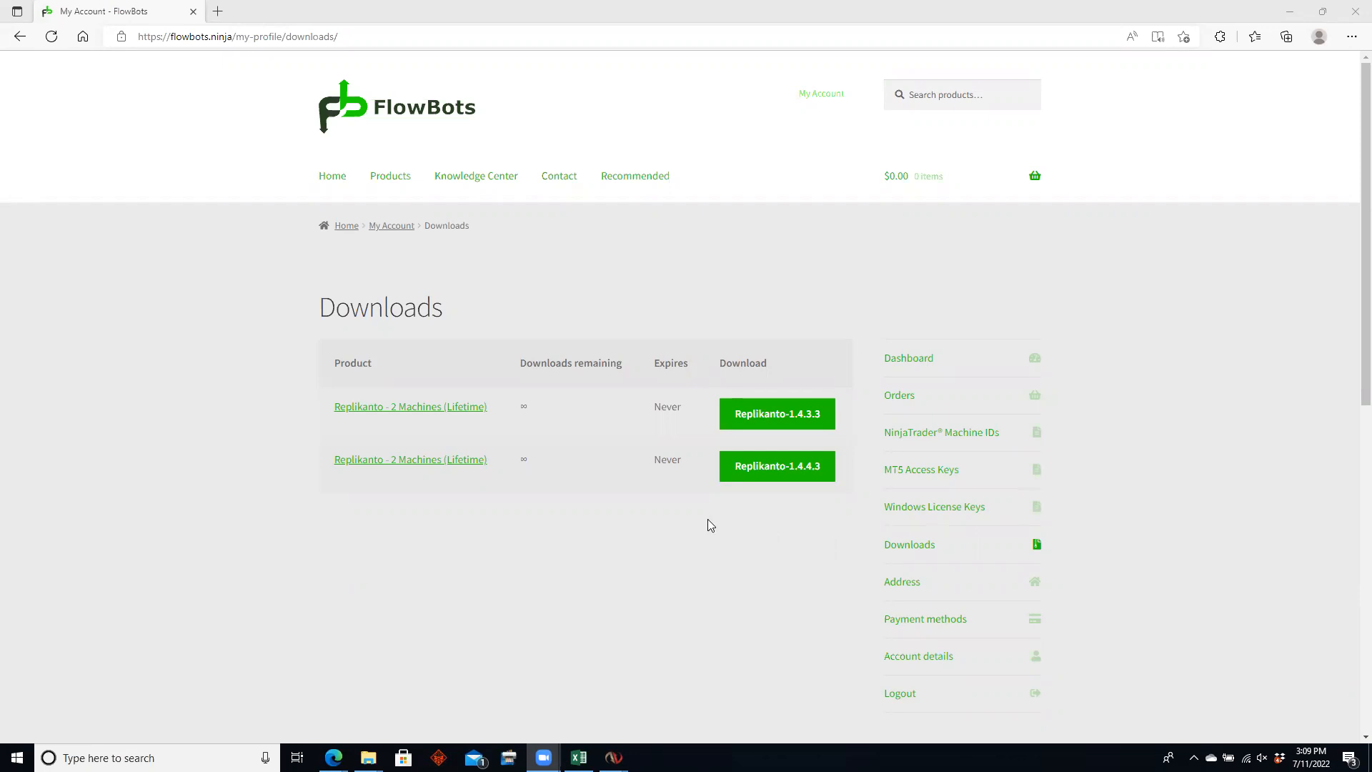
mouse_move(776, 466)
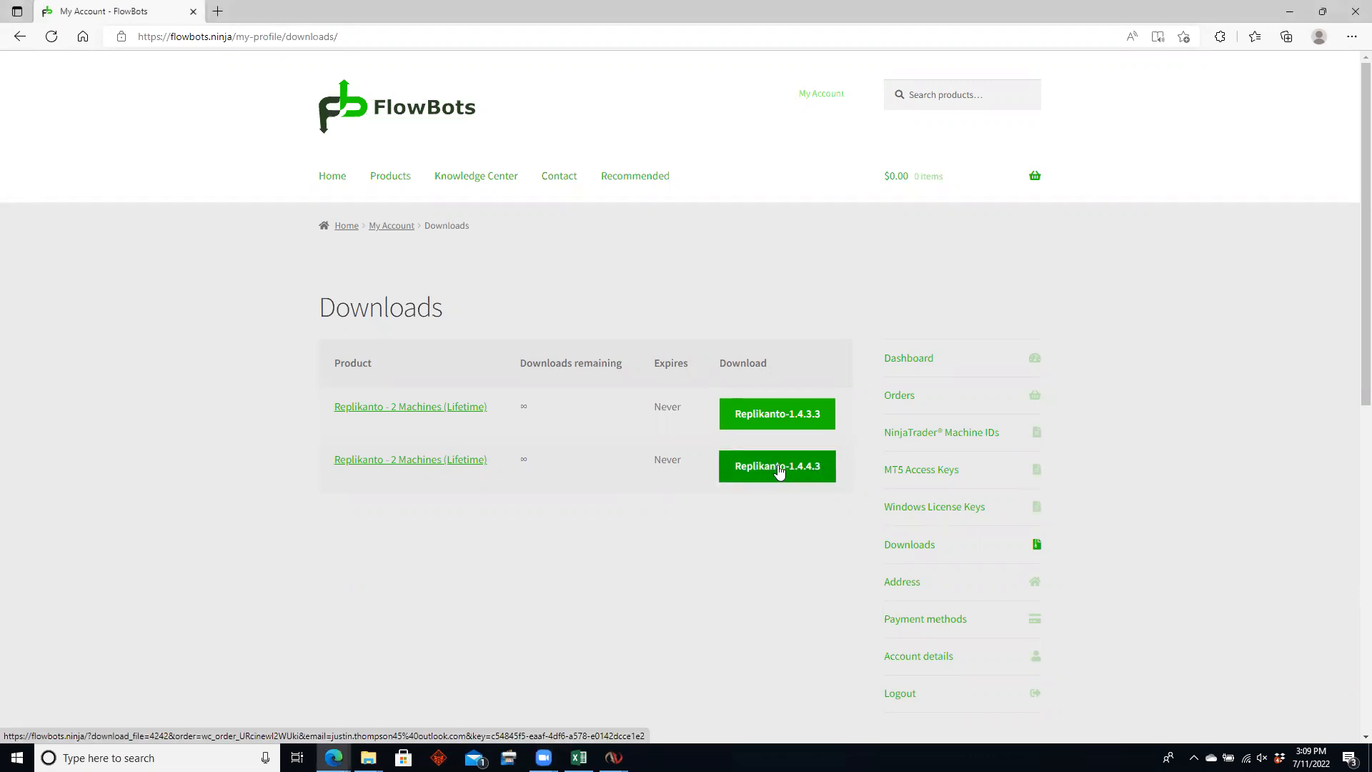
- Download the Replikanto-1.4.4.3 package, then bring NinjaTrader to the front
left_click(776, 465)
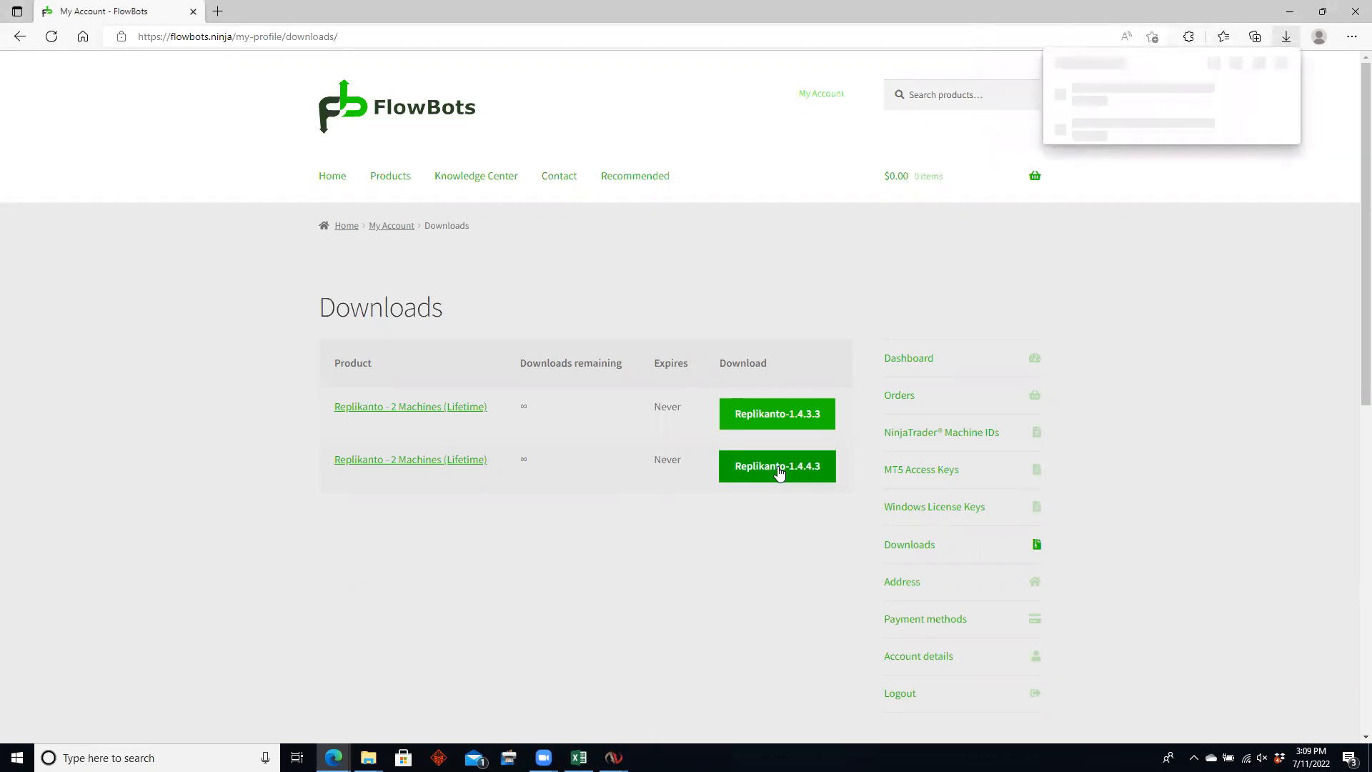
left_click(776, 465)
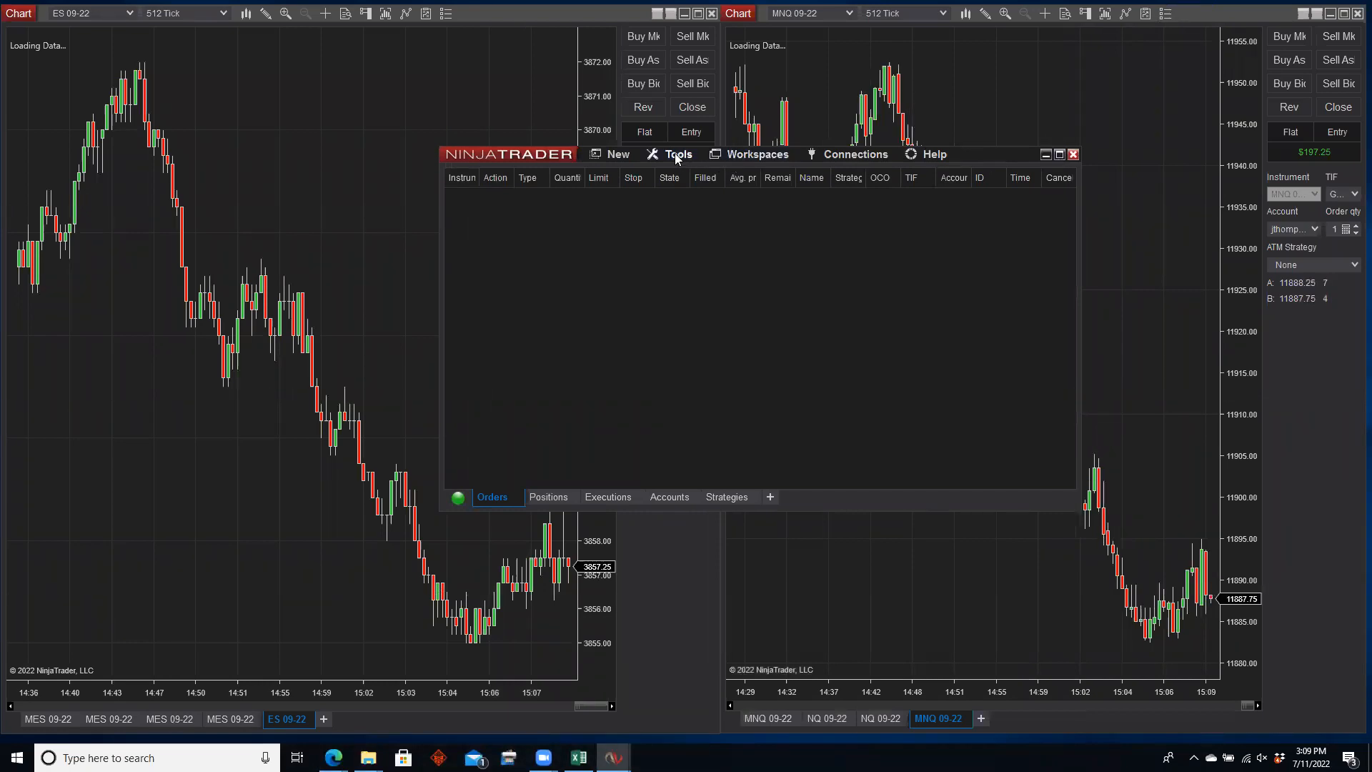
- Import the Replikanto-1.4.4.3-fnwjqa archive from Downloads as a NinjaScript add-on
left_click(675, 154)
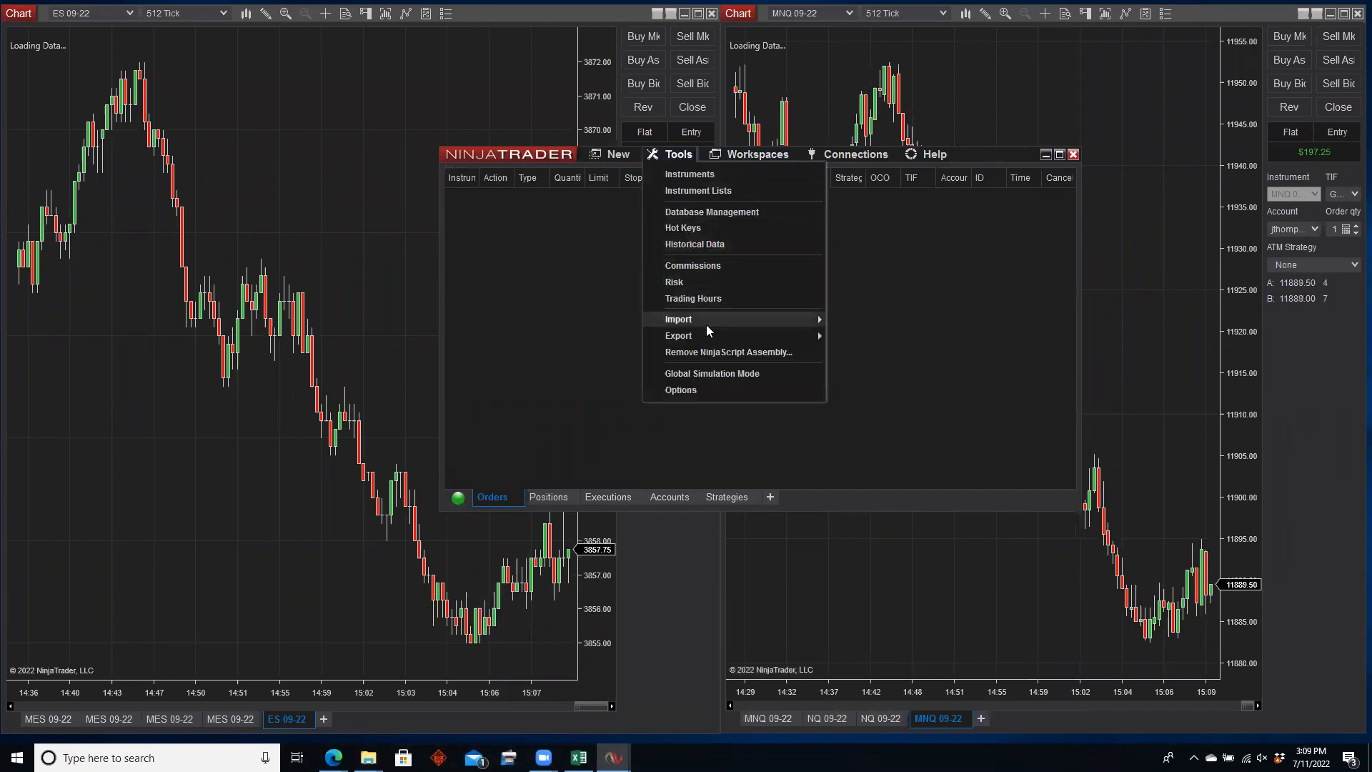
left_click(880, 363)
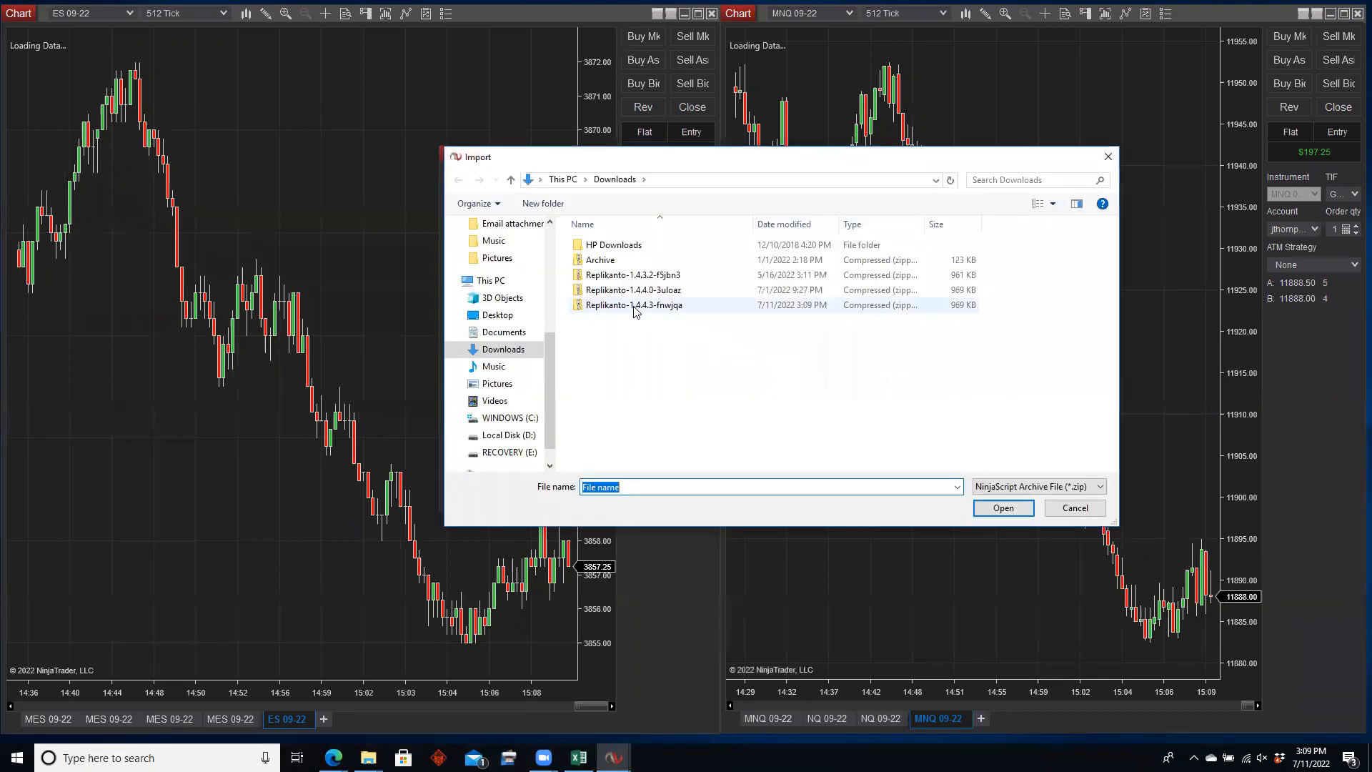
left_click(632, 304)
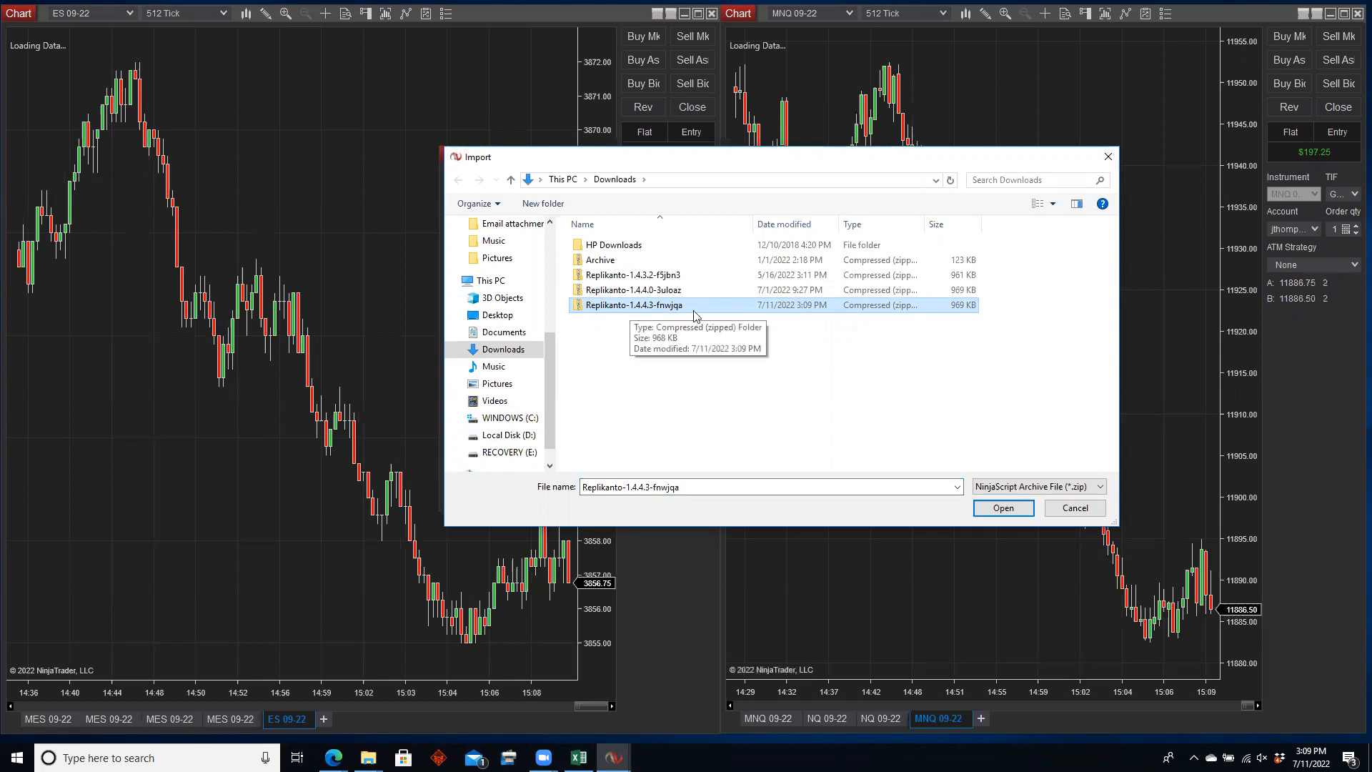
left_click(1002, 508)
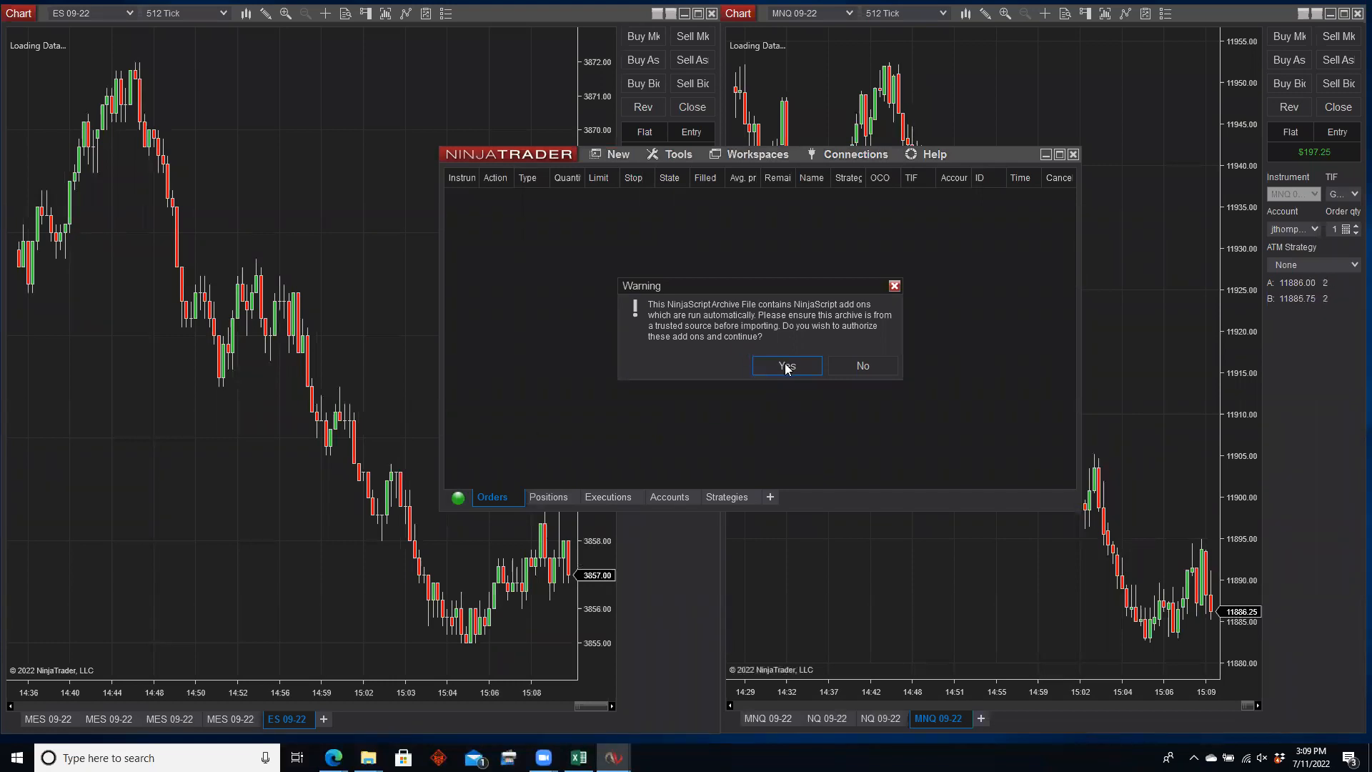
- Authorize the add-ons, replace the existing Replikanto file, and acknowledge the restart notice
left_click(785, 365)
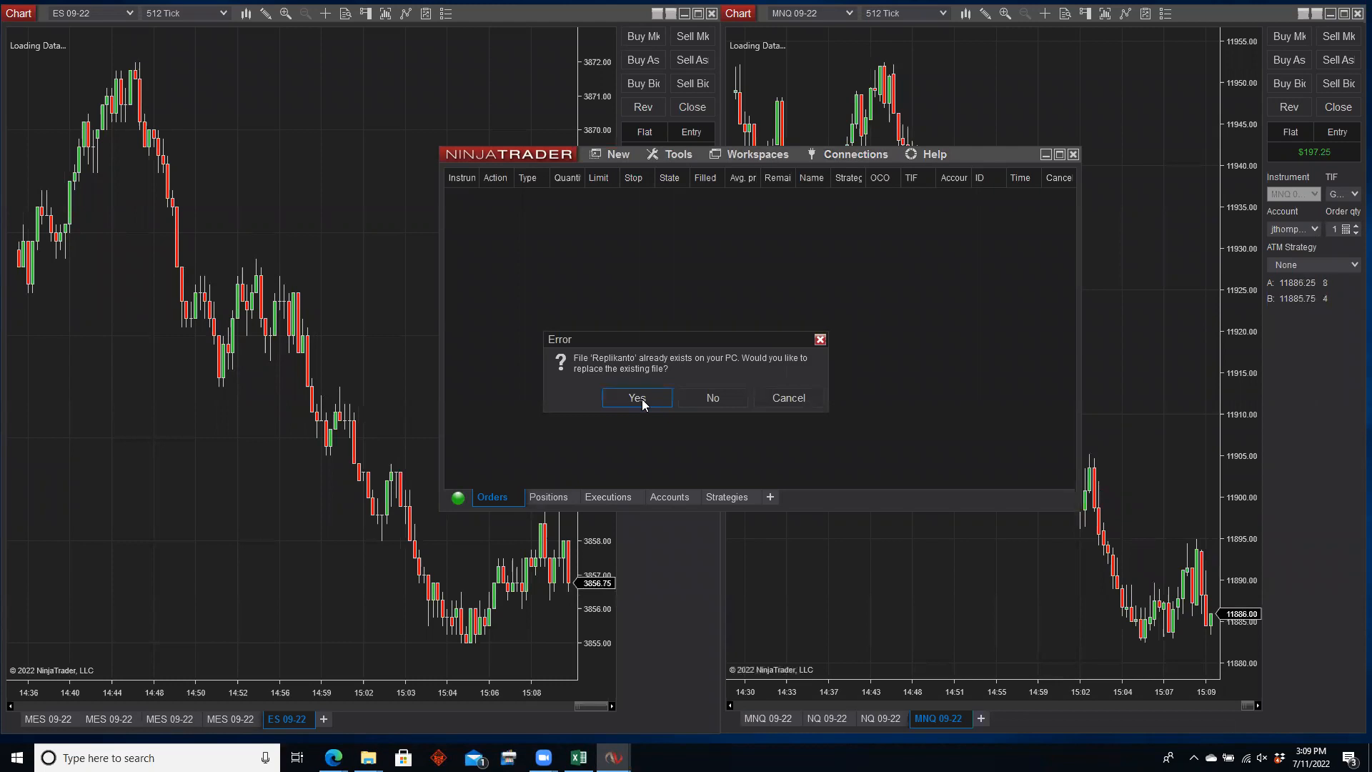
left_click(636, 397)
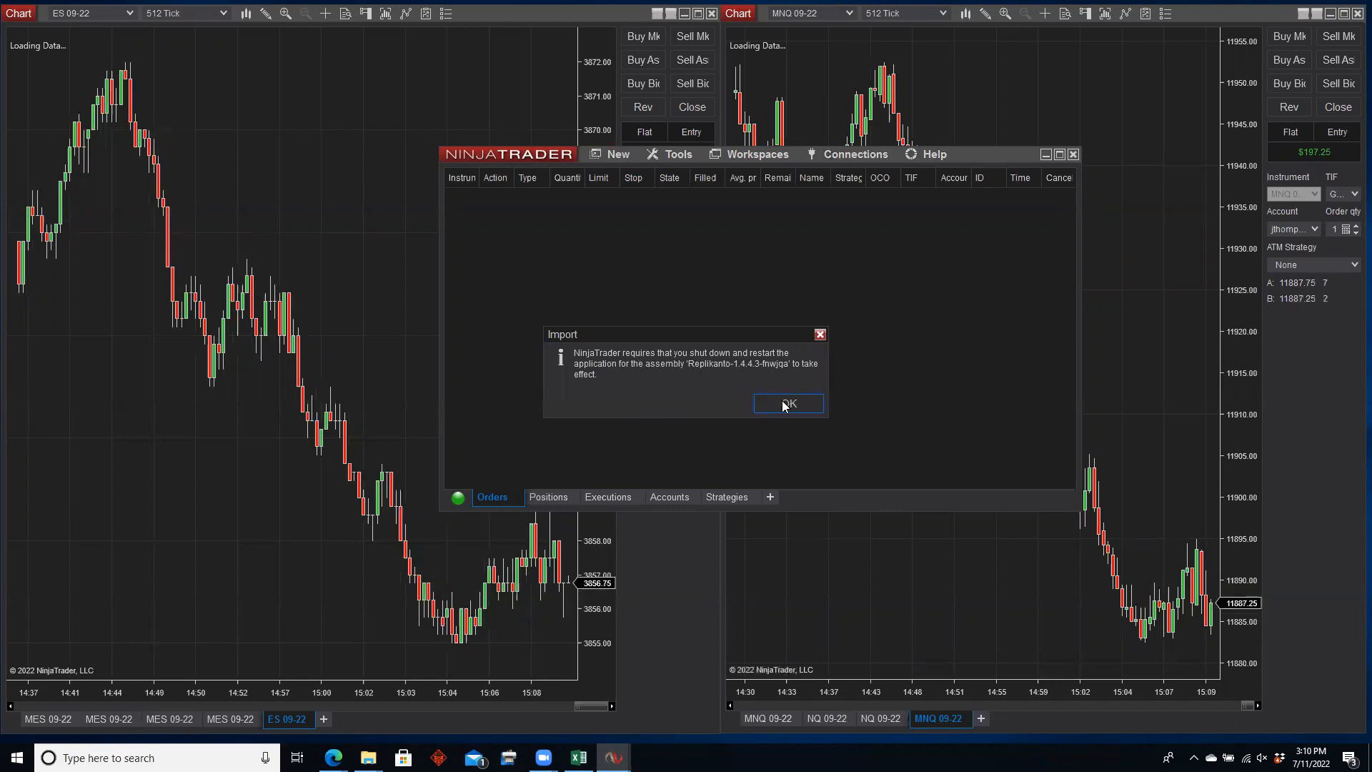
left_click(787, 403)
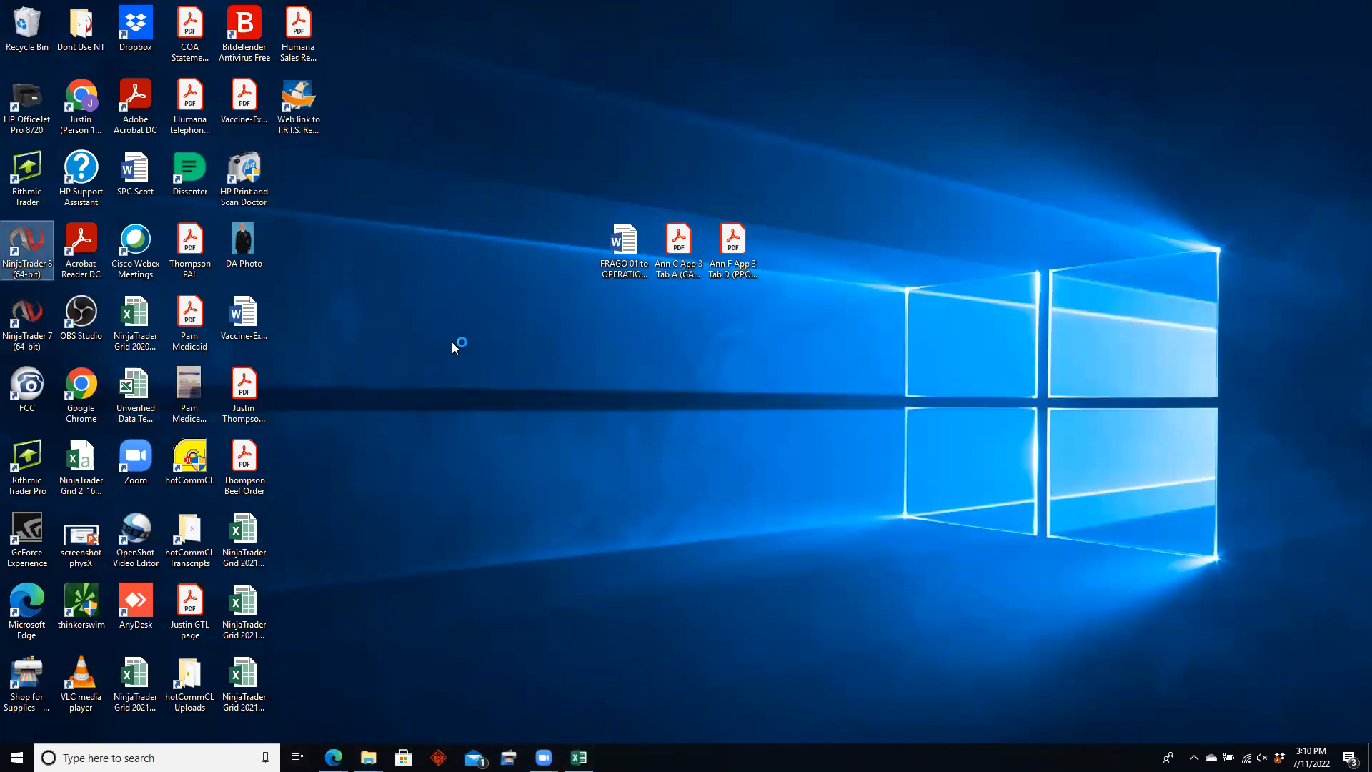
mouse_move(499, 362)
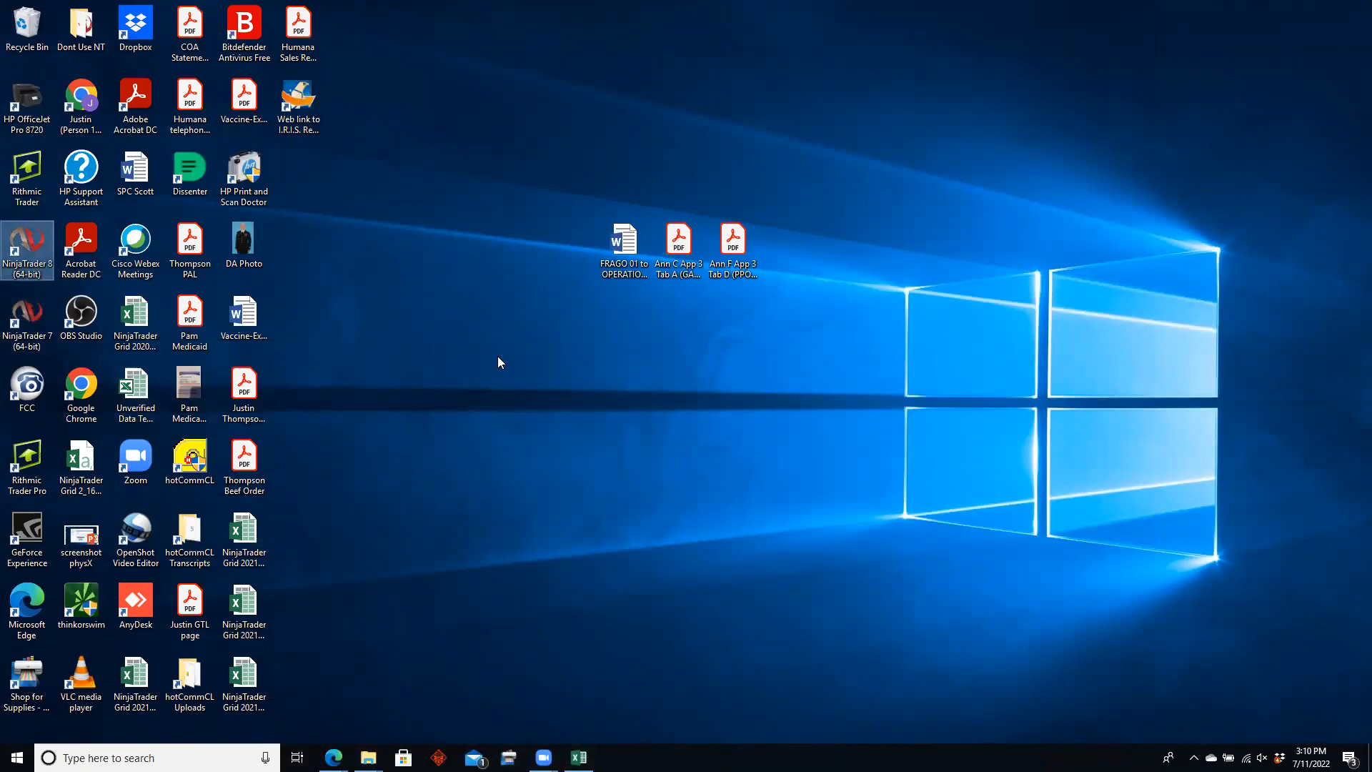
- Relaunch NinjaTrader 8 from the desktop and approve the ReplikantoFramework add-on
double_click(27, 243)
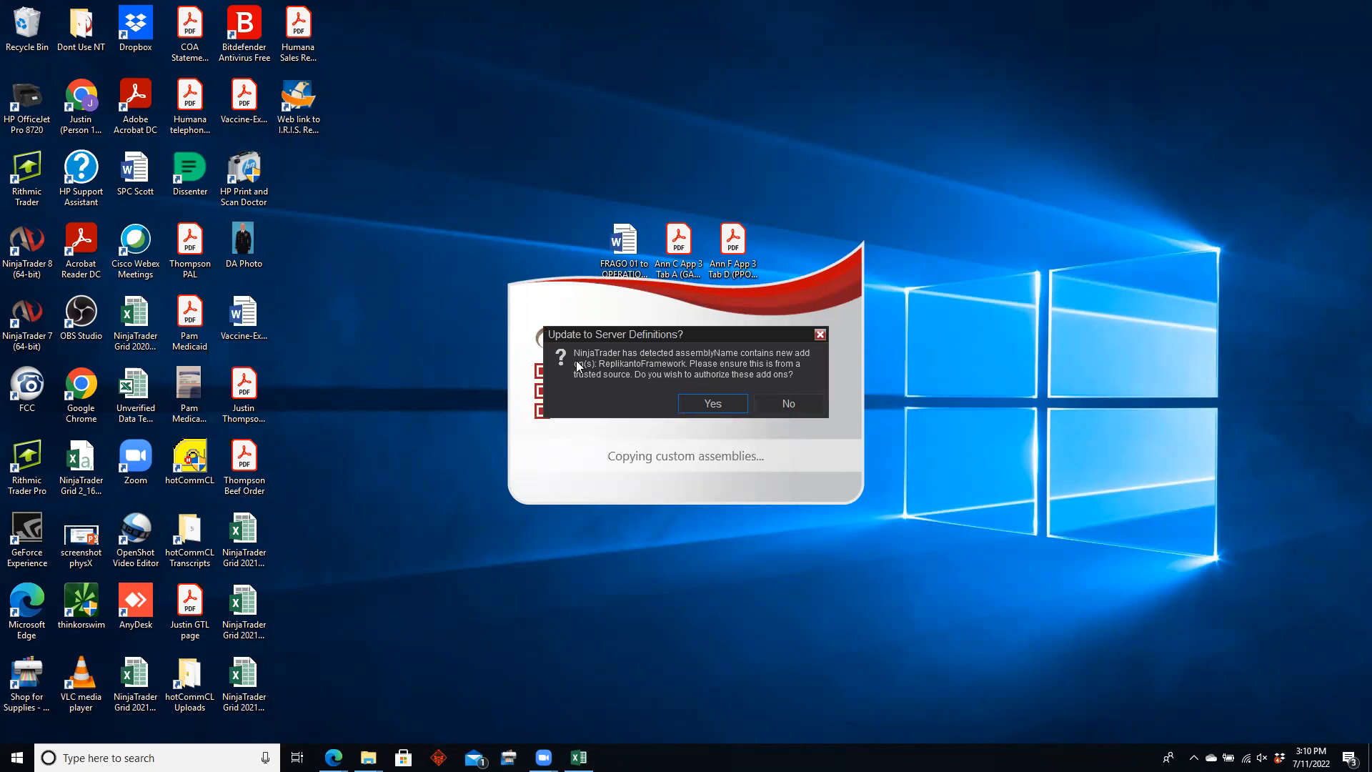
mouse_move(723, 385)
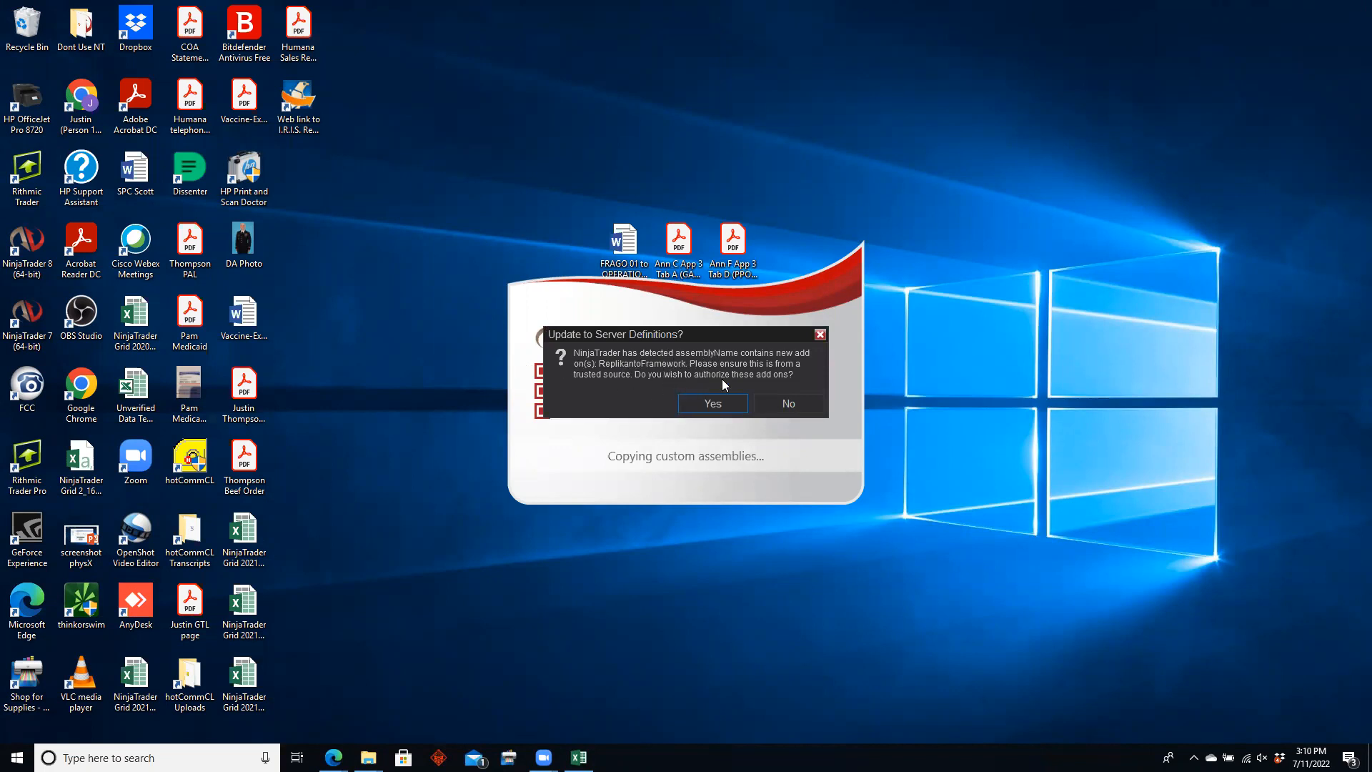
left_click(713, 403)
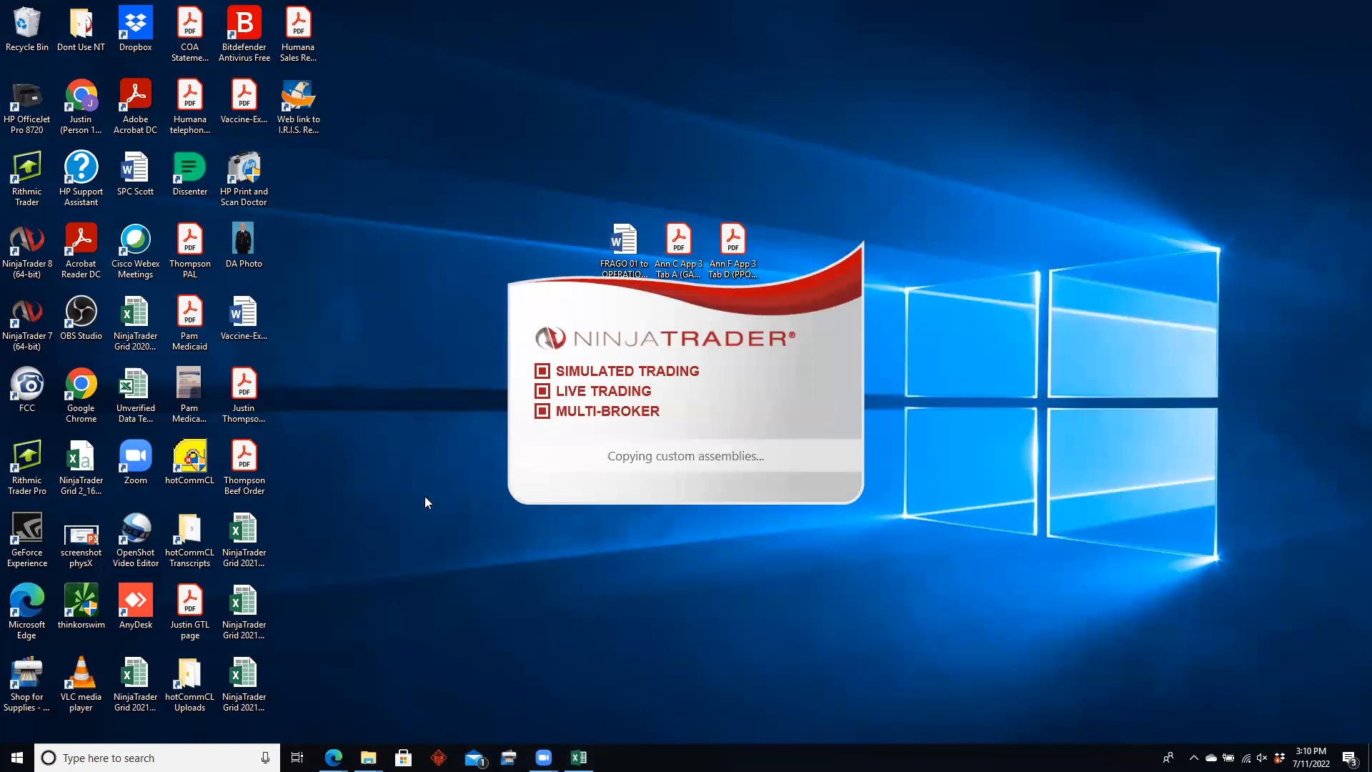